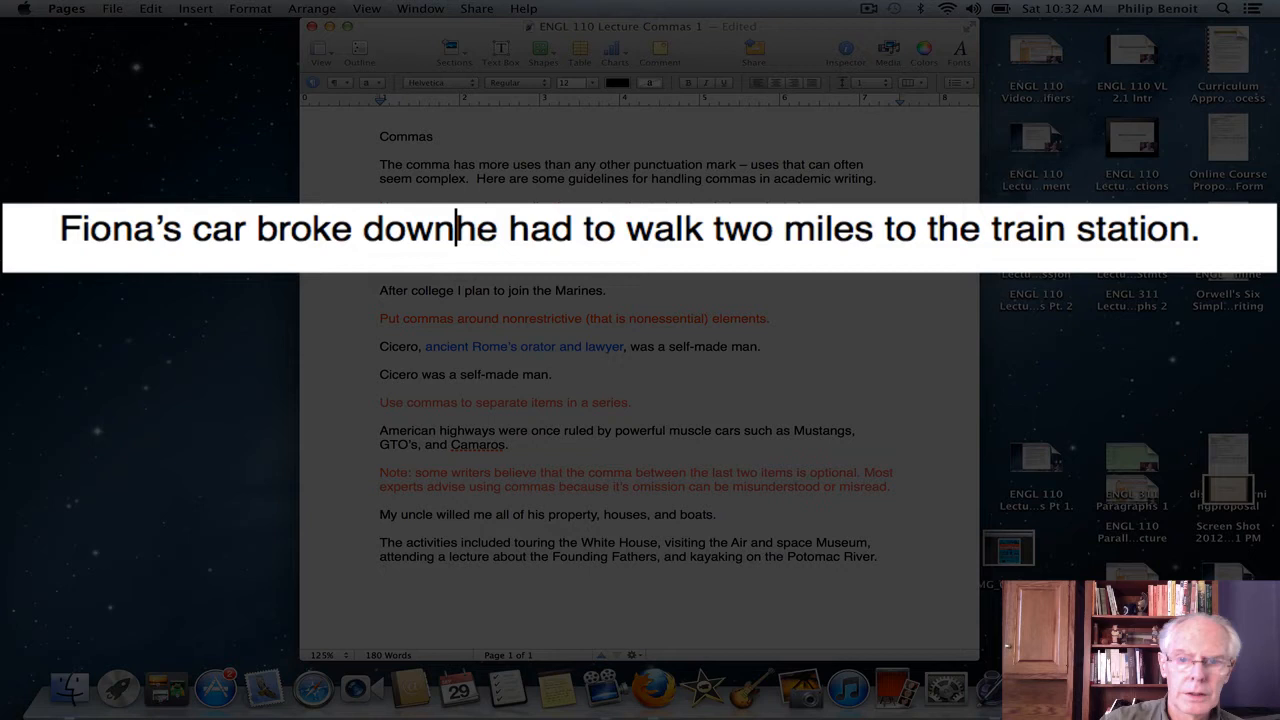
Correct the Fiona sentence to read "broke down, she had to walk" with "she" and a comma.
{"action": "type", "text": "s"}
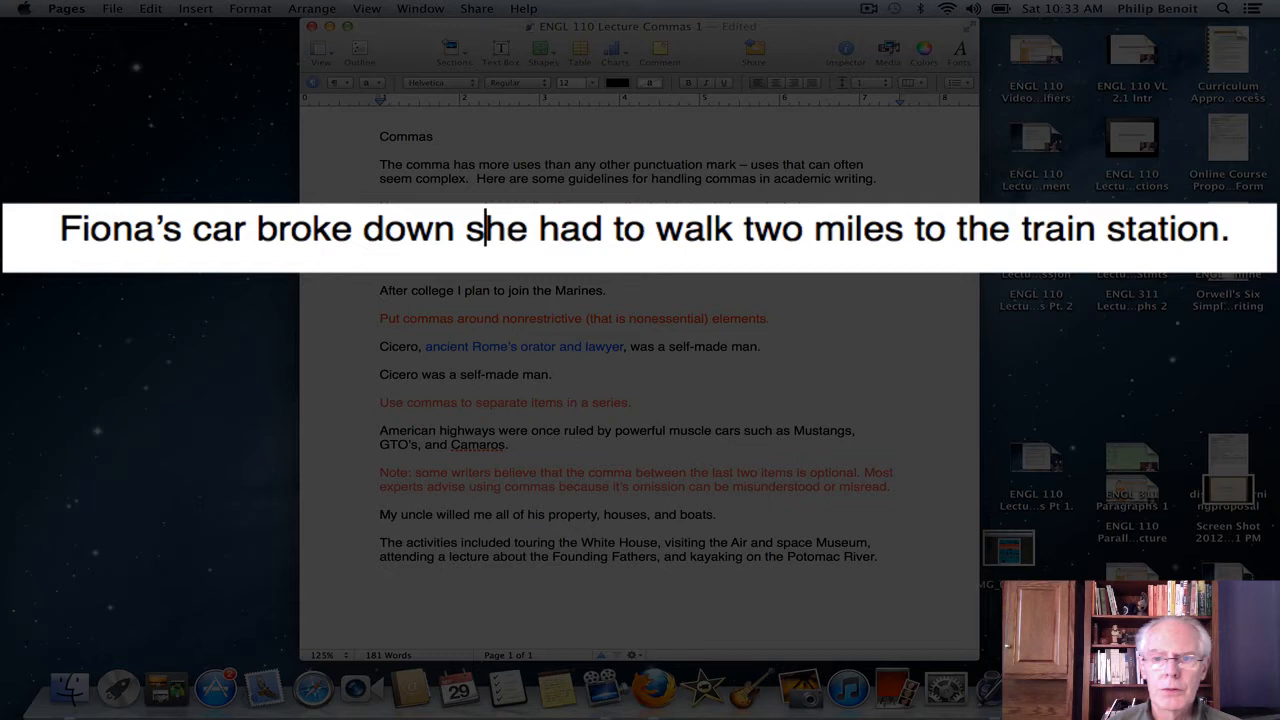
{"action": "type", "text": ","}
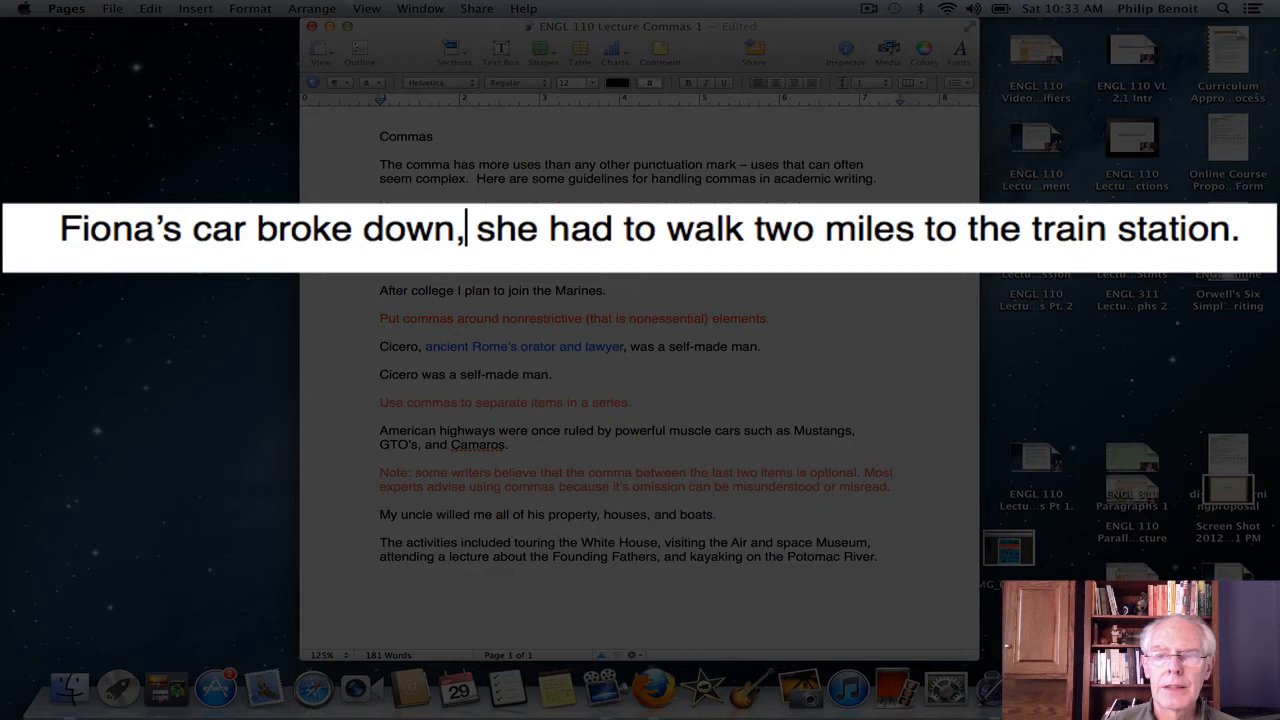
Insert "so" after the comma so the sentence reads "broke down, so she had to walk".
{"action": "type", "text": "s"}
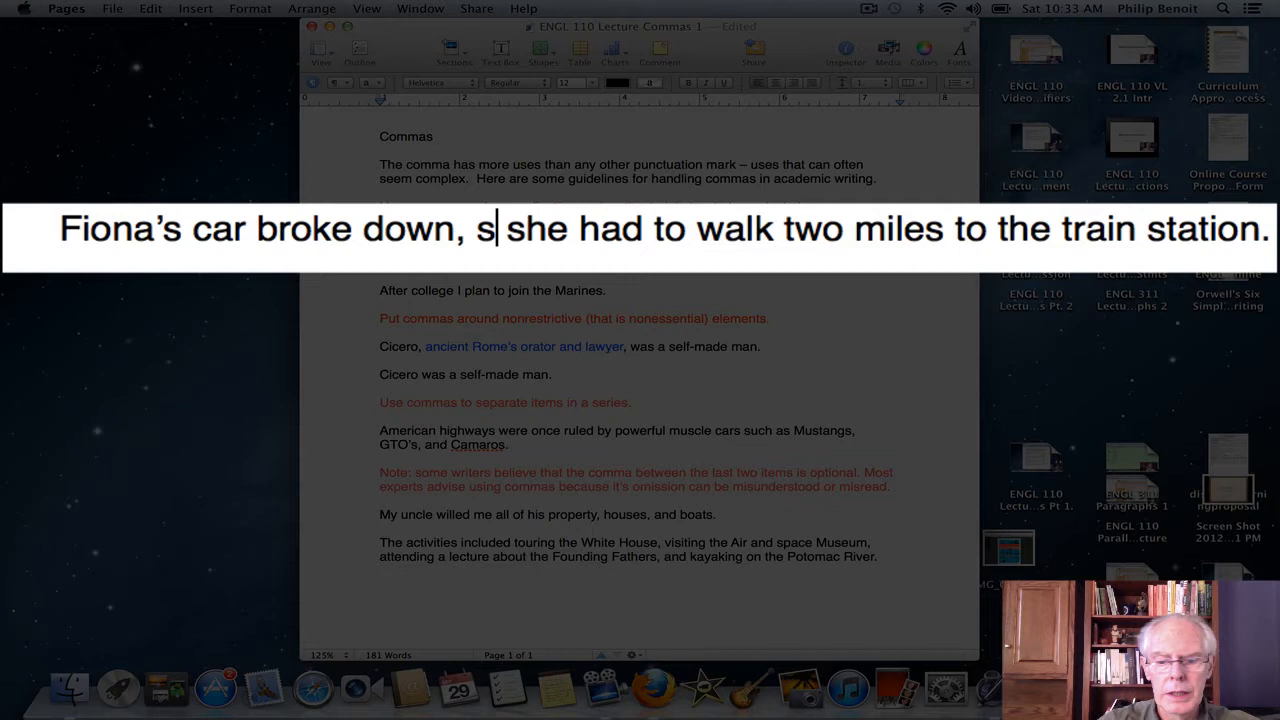
{"action": "type", "text": "o"}
{"action": "left_click", "coordinate": [494, 290]}
{"action": "type", "text": ","}
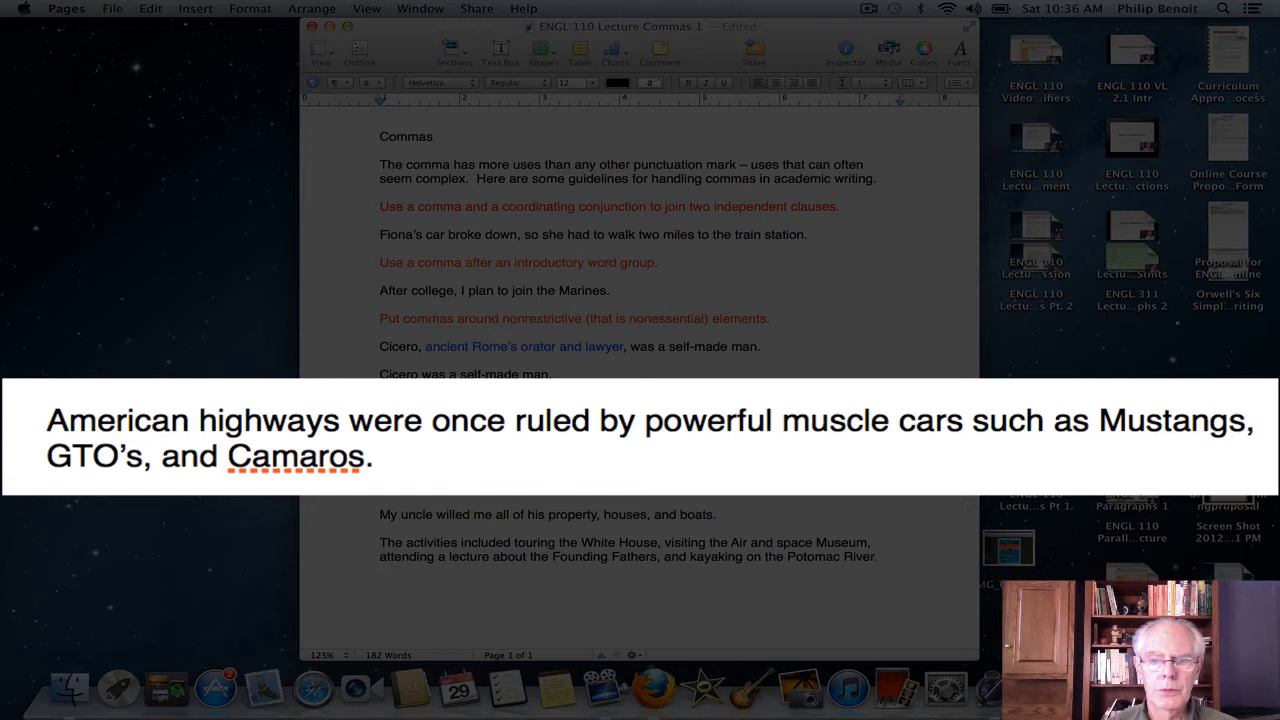
{"action": "left_click", "coordinate": [458, 290]}
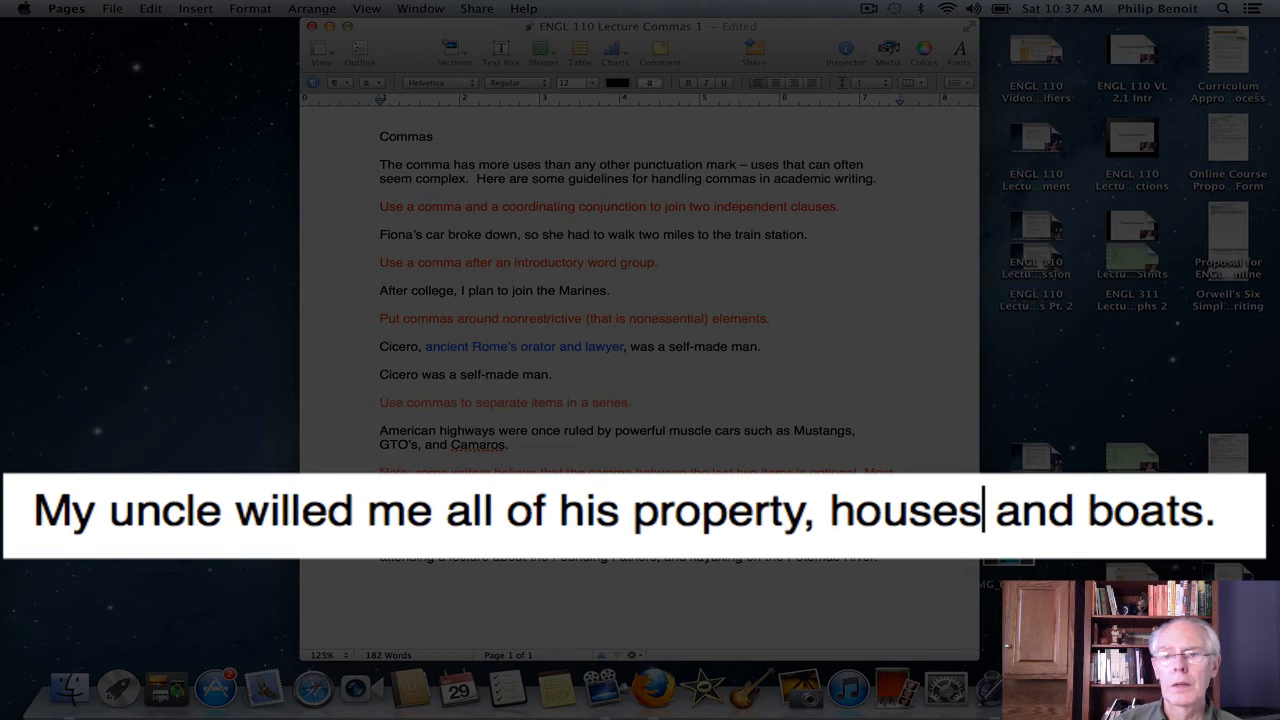
Add a serial comma after "houses" in the uncle's property, houses and boats sentence.
{"action": "type", "text": ","}
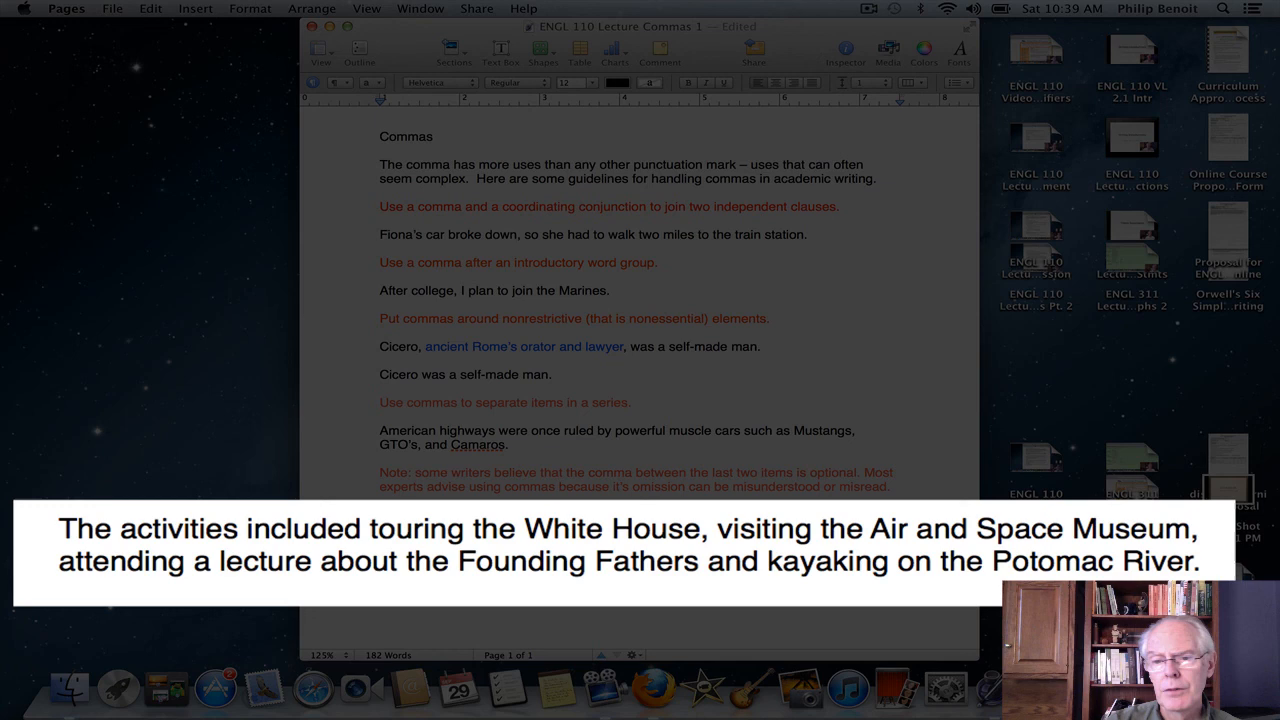
Add a serial comma after "Founding Fathers" before "and kayaking on the Potomac River".
{"action": "type", "text": ","}
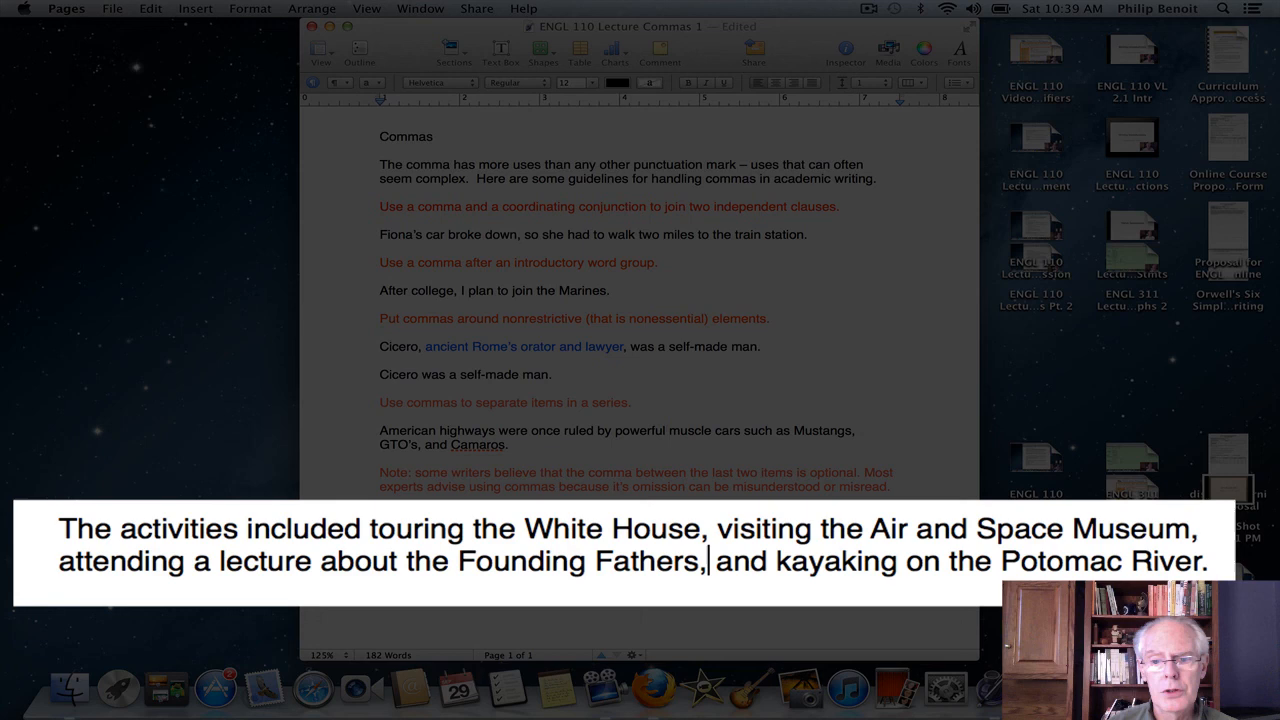